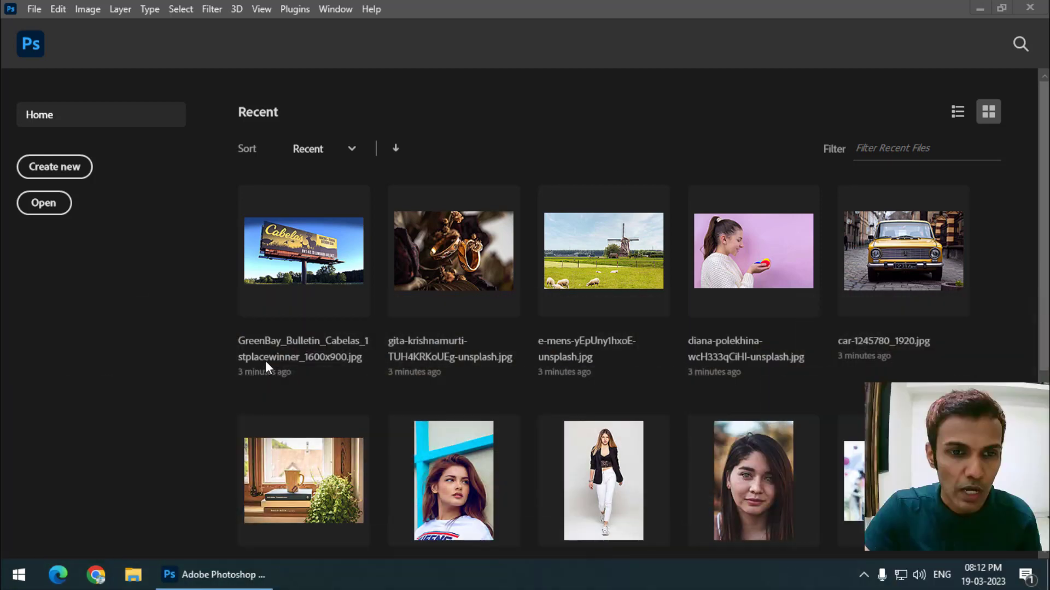
mouse_move(185, 227)
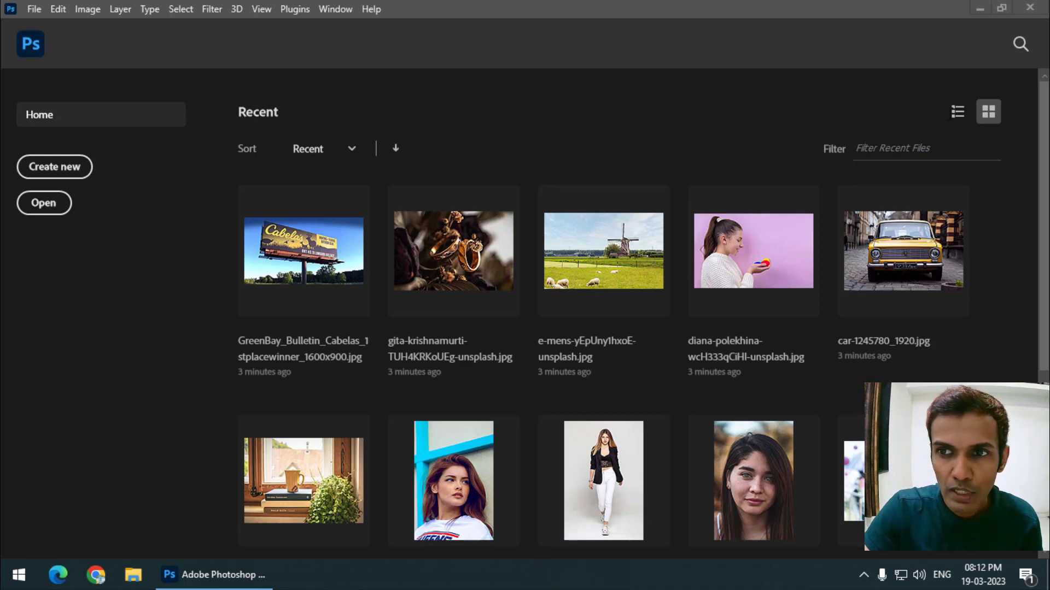
- Switch the Home recent files between list and thumbnail views, then clear the recent file list
click(957, 111)
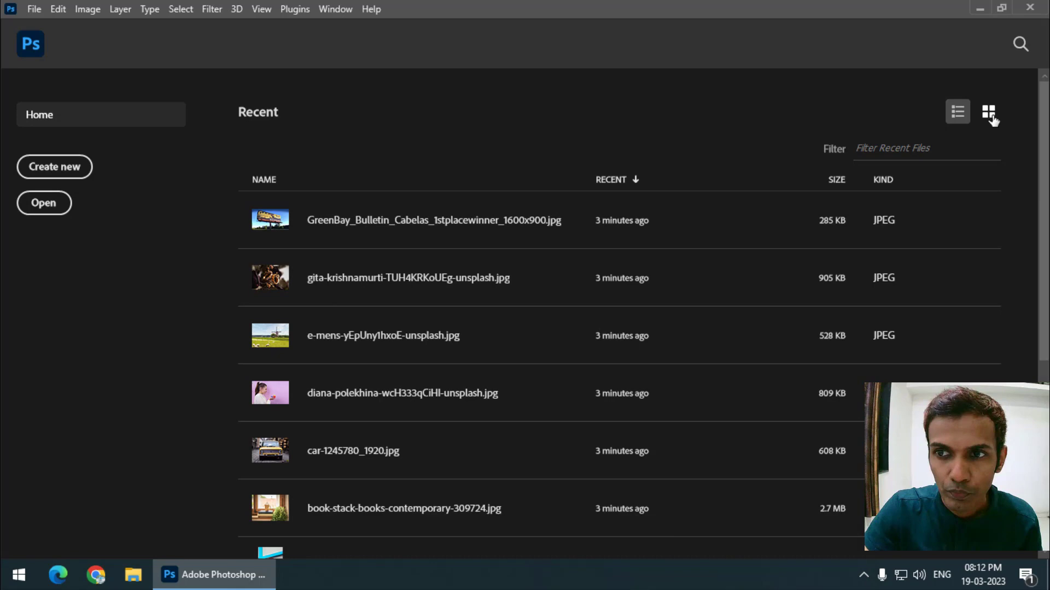
click(988, 111)
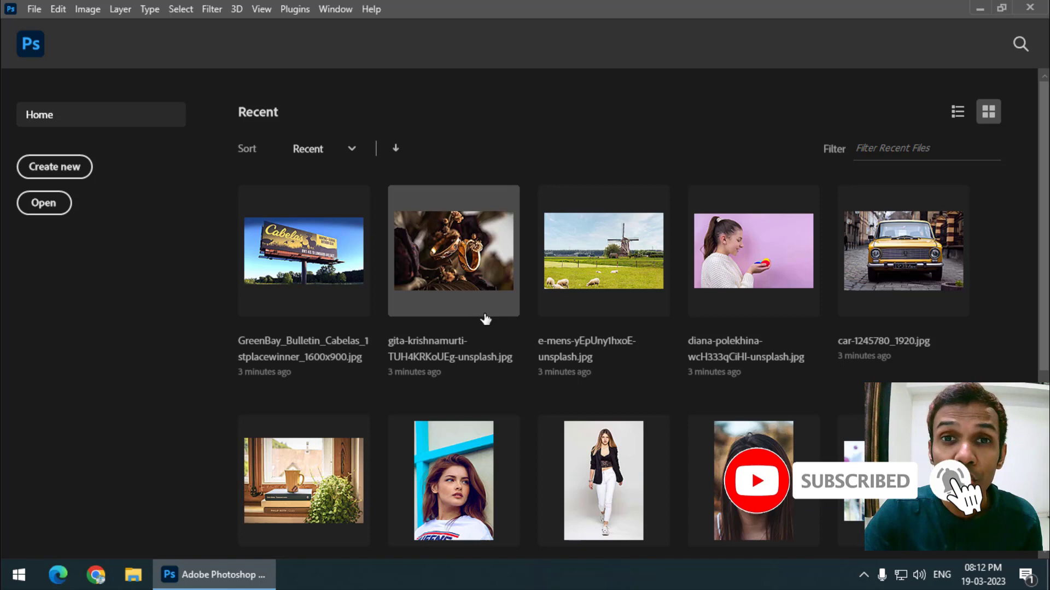
mouse_move(438, 348)
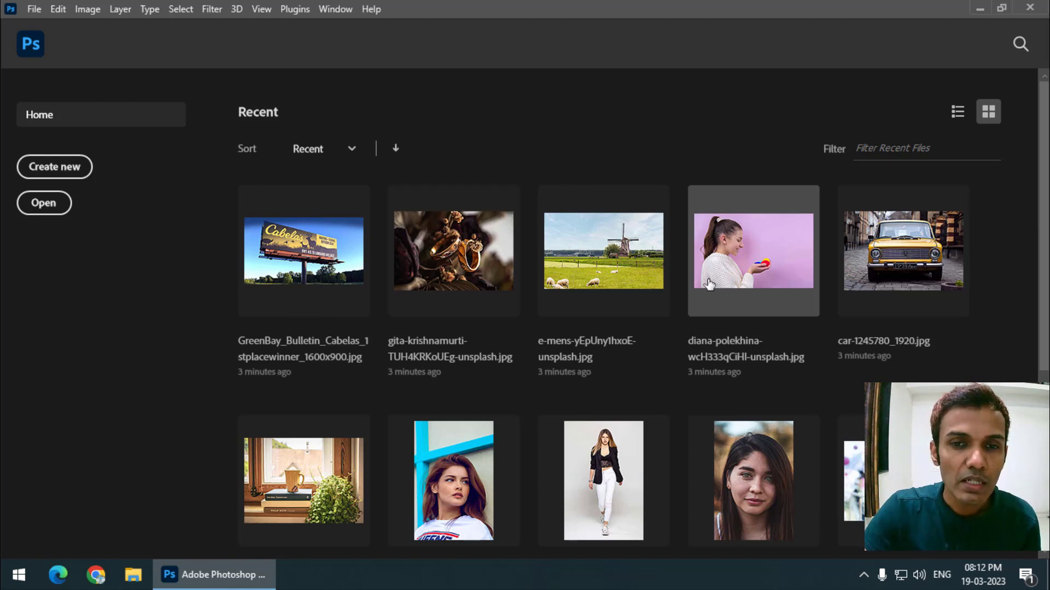
mouse_move(453, 291)
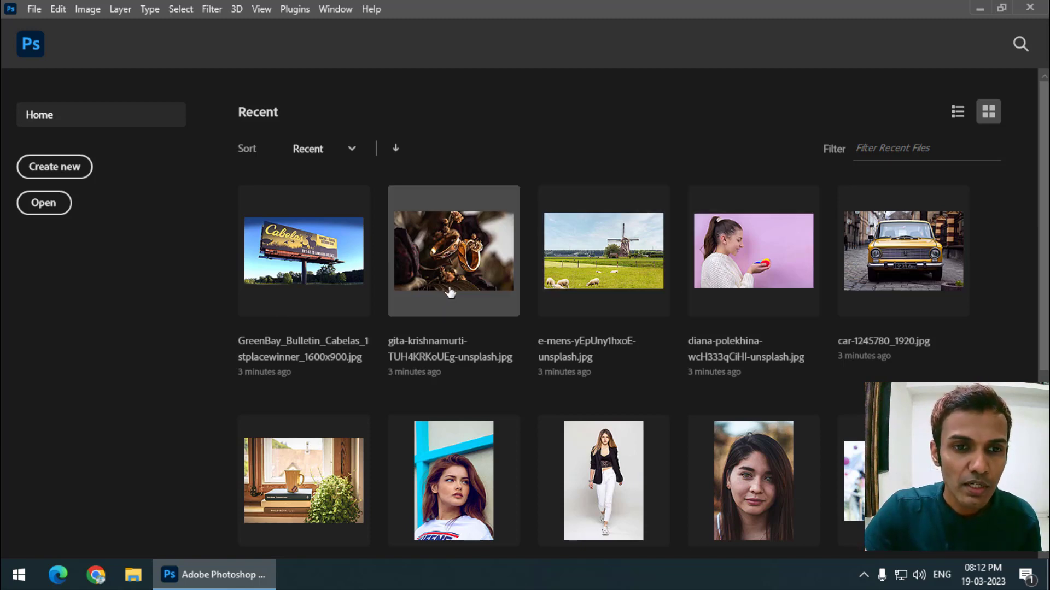
mouse_move(429, 357)
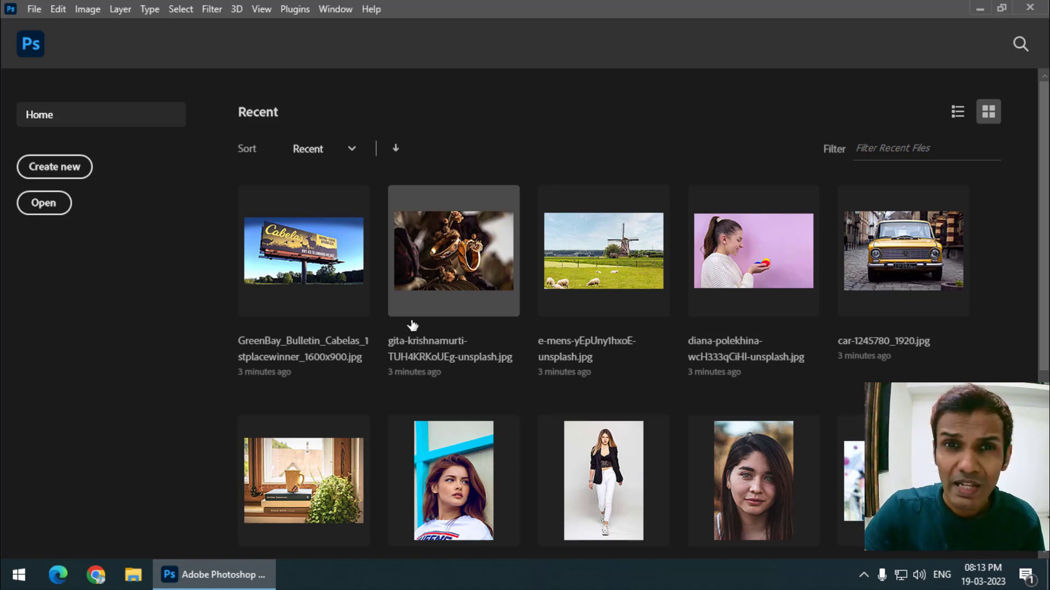
click(32, 9)
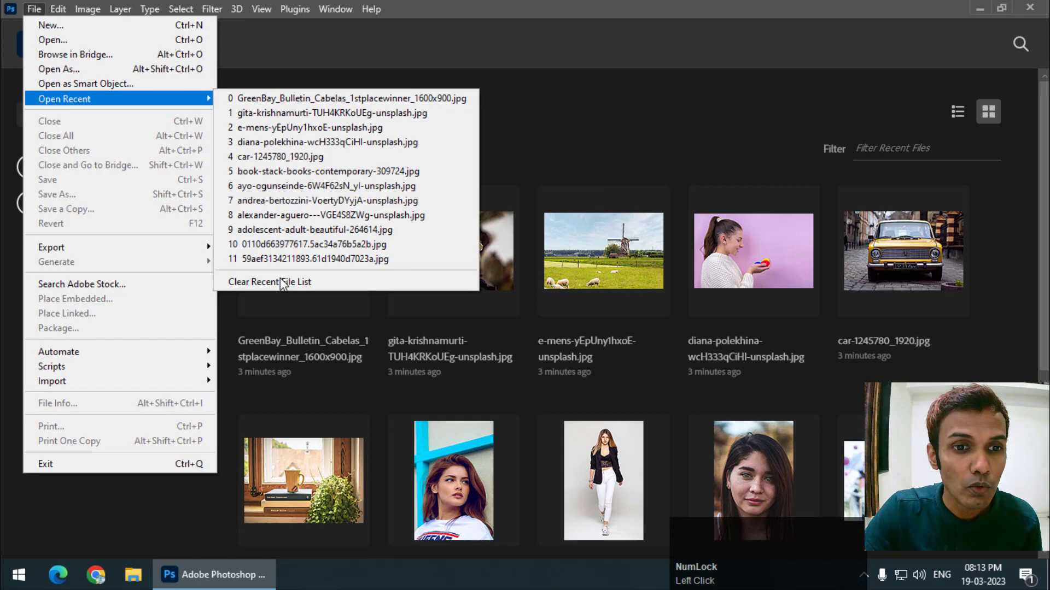
mouse_move(286, 282)
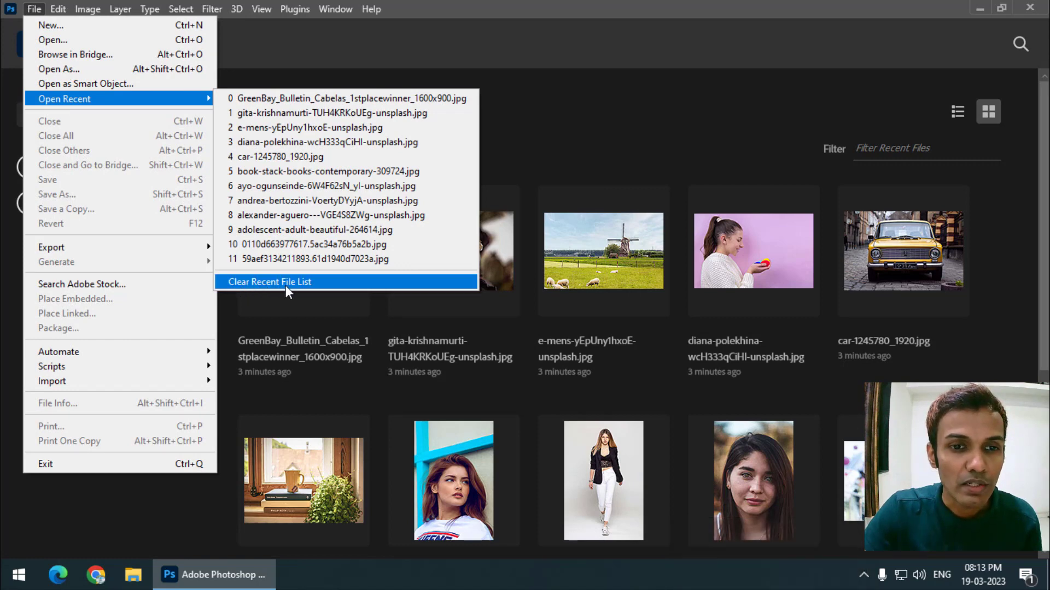
click(269, 282)
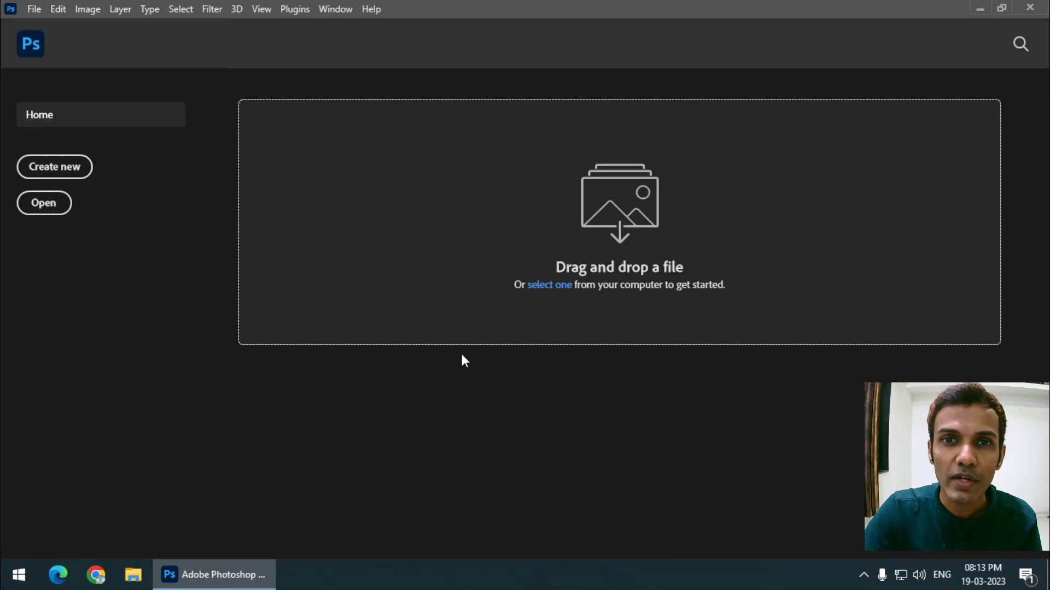
- Open three images from the Others folder via File > Open, then close them so Home lists those three
click(34, 9)
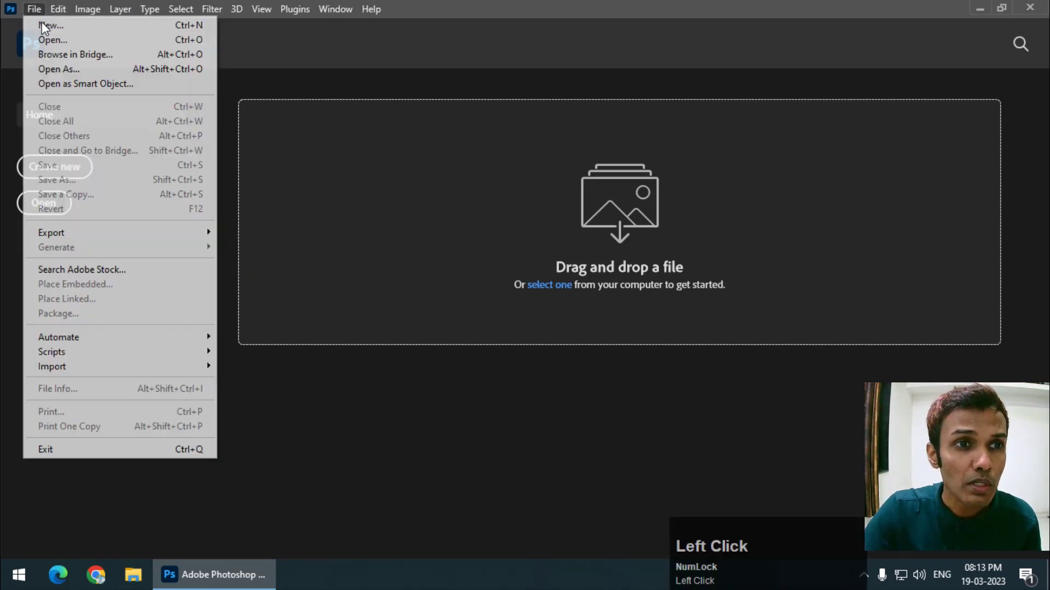
click(51, 39)
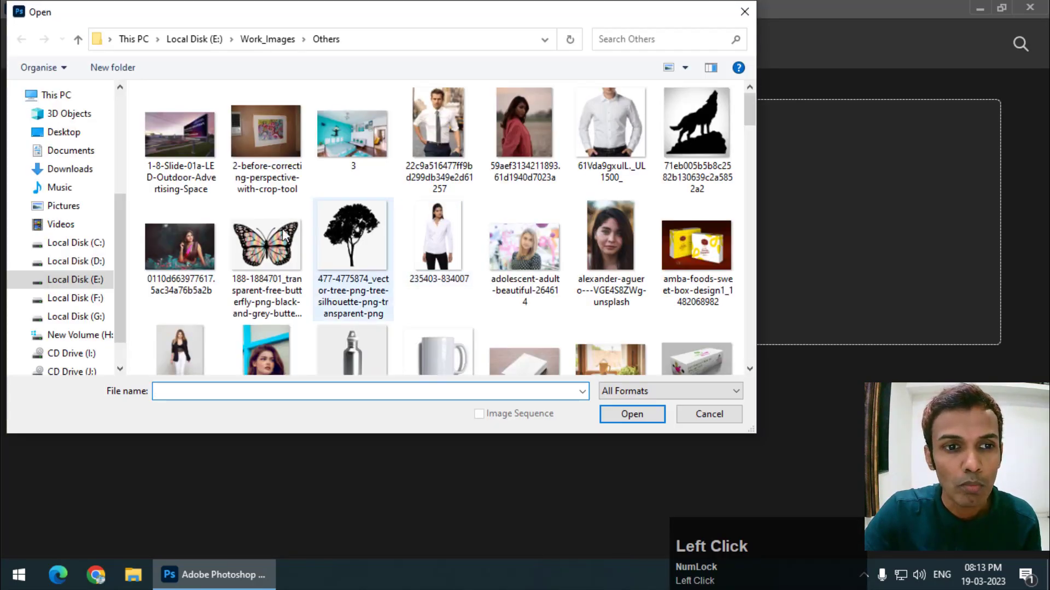
click(179, 246)
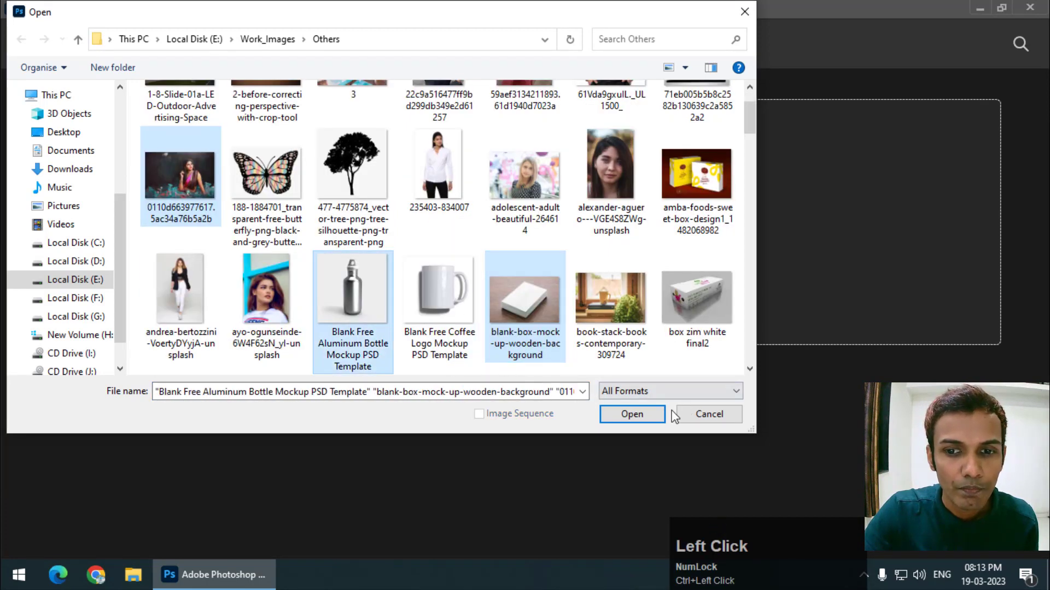
click(630, 413)
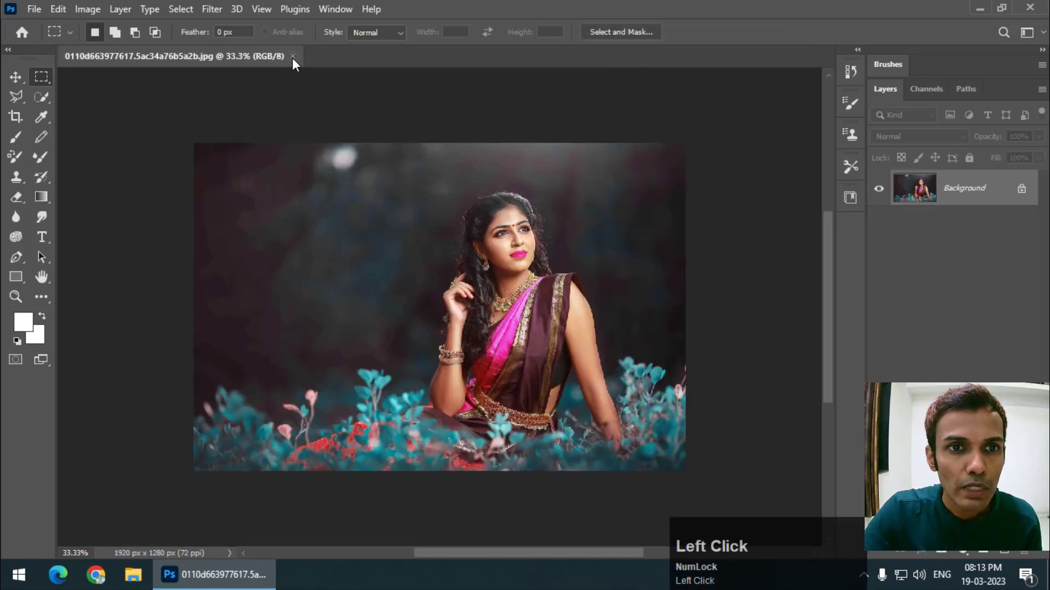
click(293, 56)
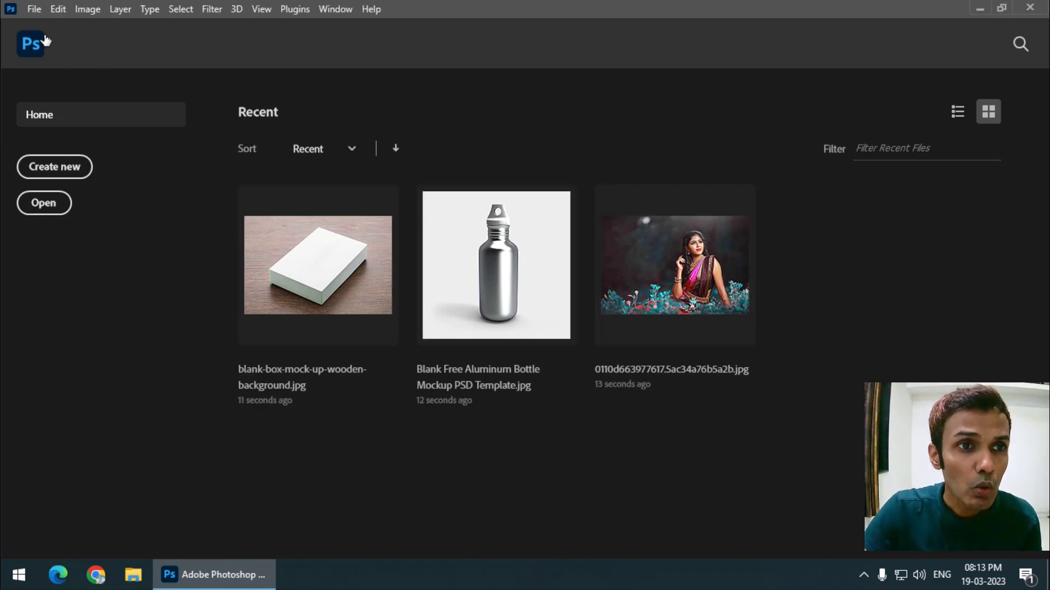
- Edit the Recent File List Contains count of 20 in File Handling preferences and confirm
click(58, 9)
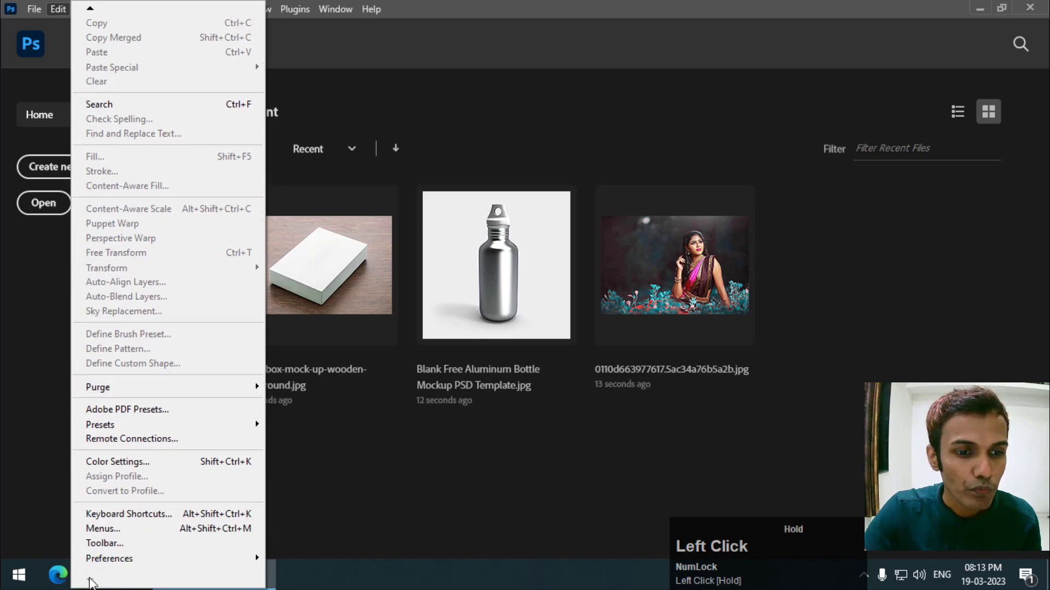
mouse_move(108, 559)
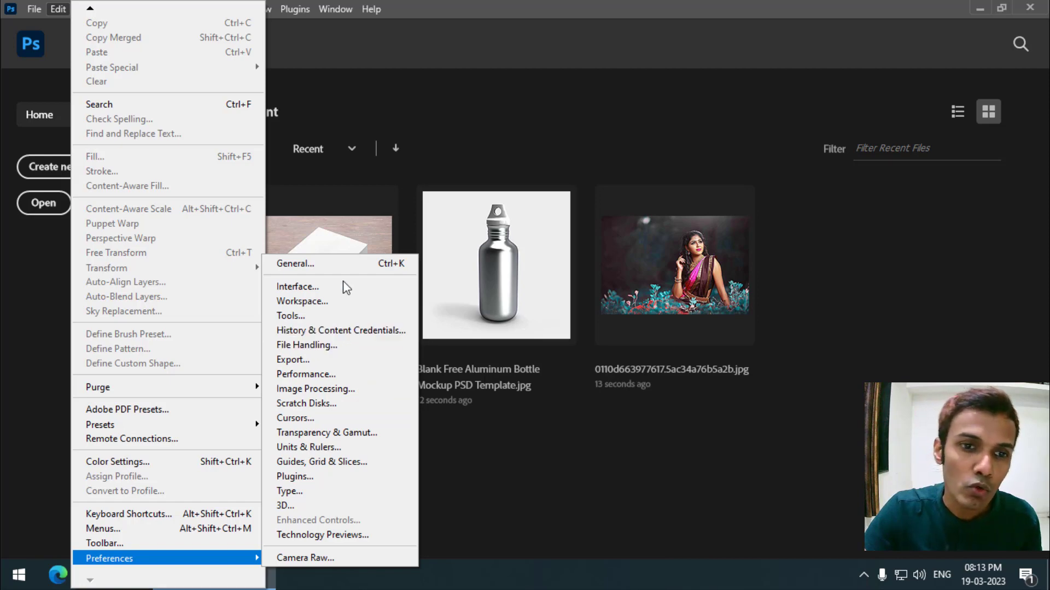
mouse_move(300, 264)
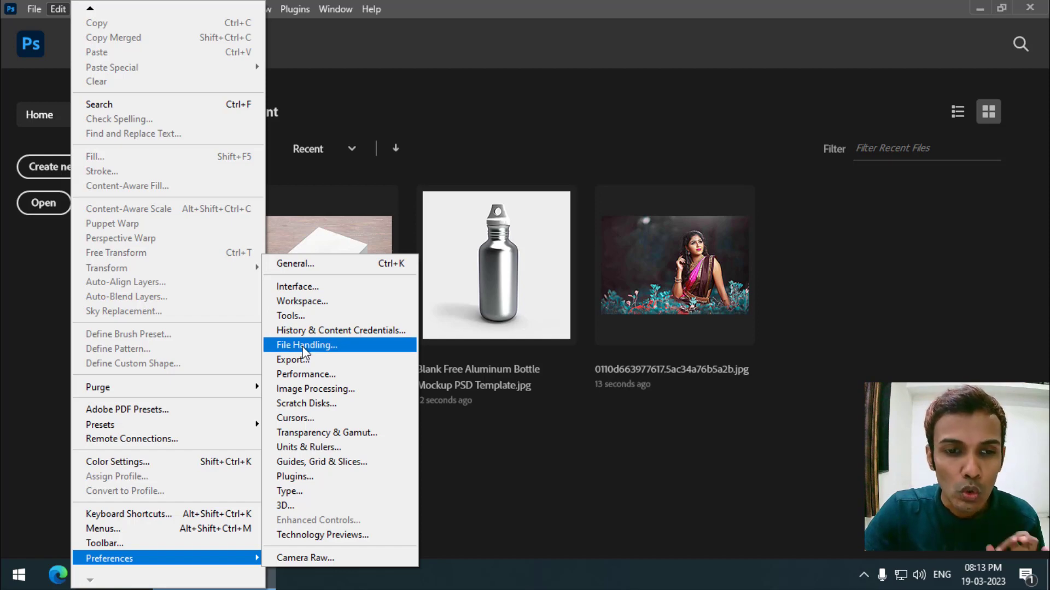
click(431, 172)
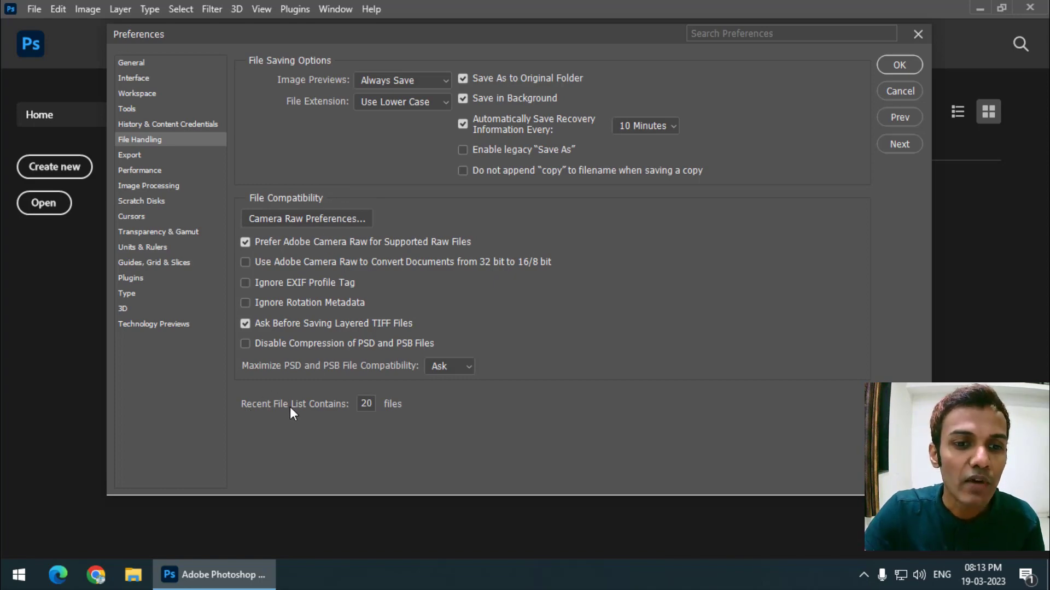
click(372, 404)
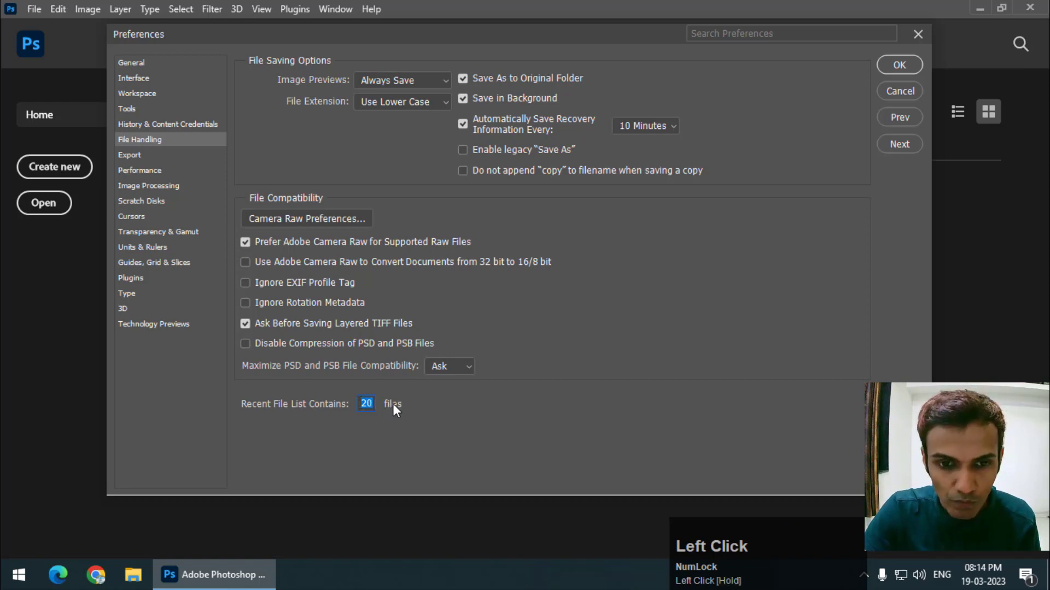
click(899, 65)
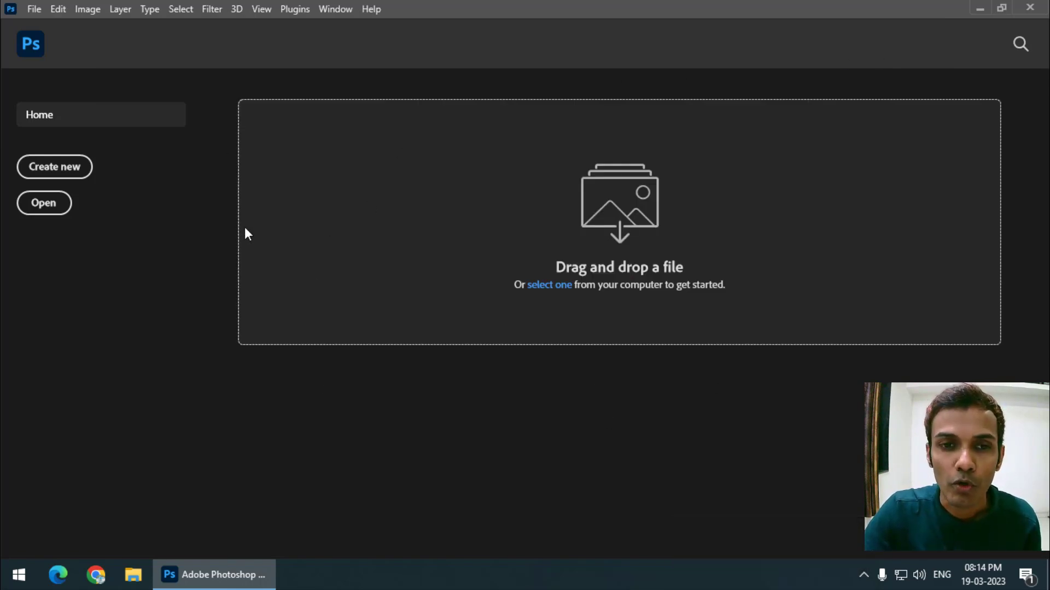
- Open six images from the Others folder at once, including the yellow car and white shirt
click(33, 8)
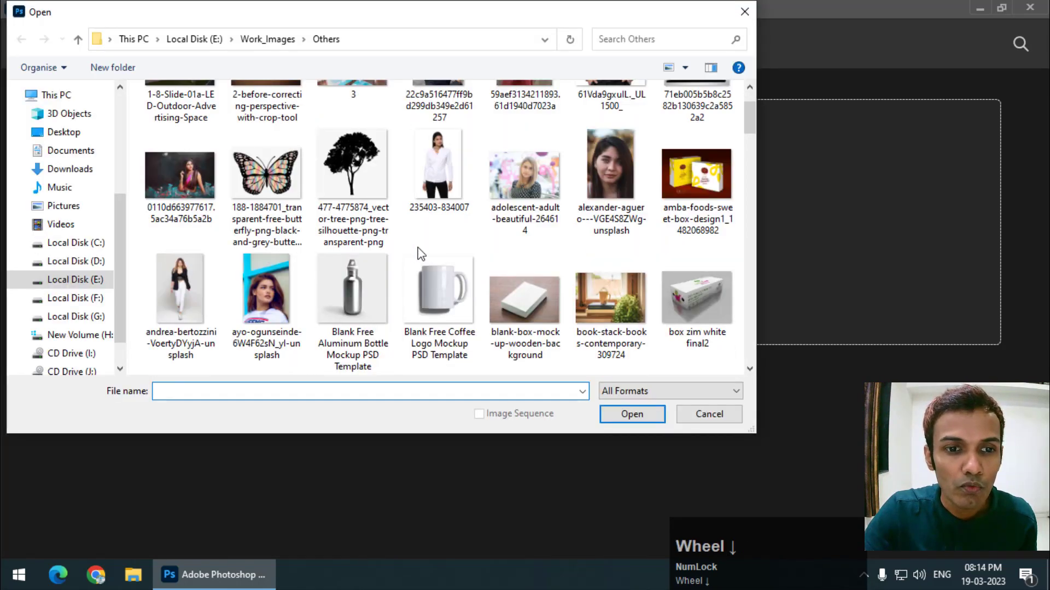
click(267, 306)
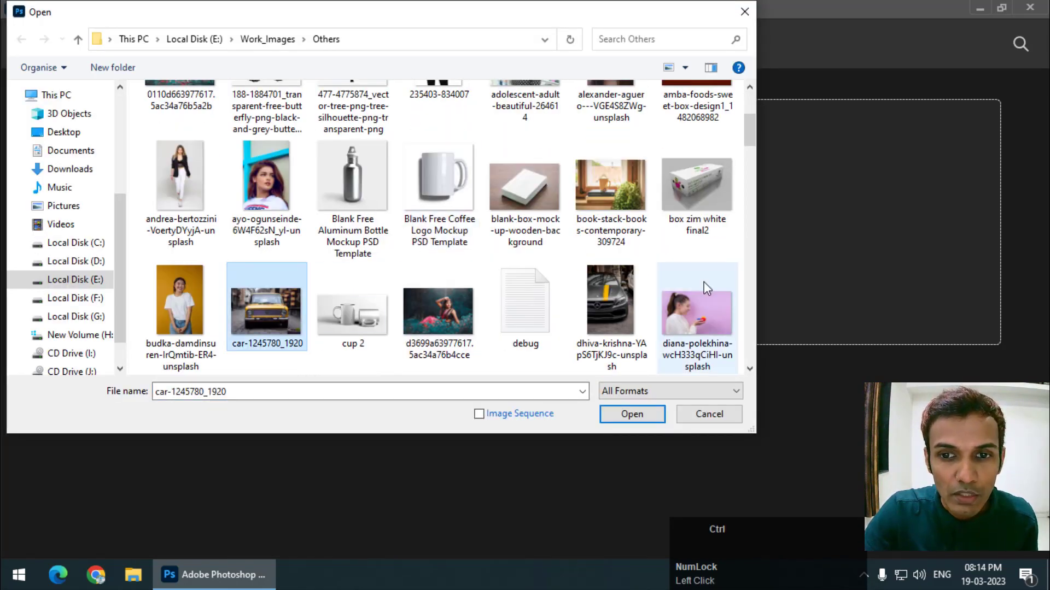
scroll(down, 3)
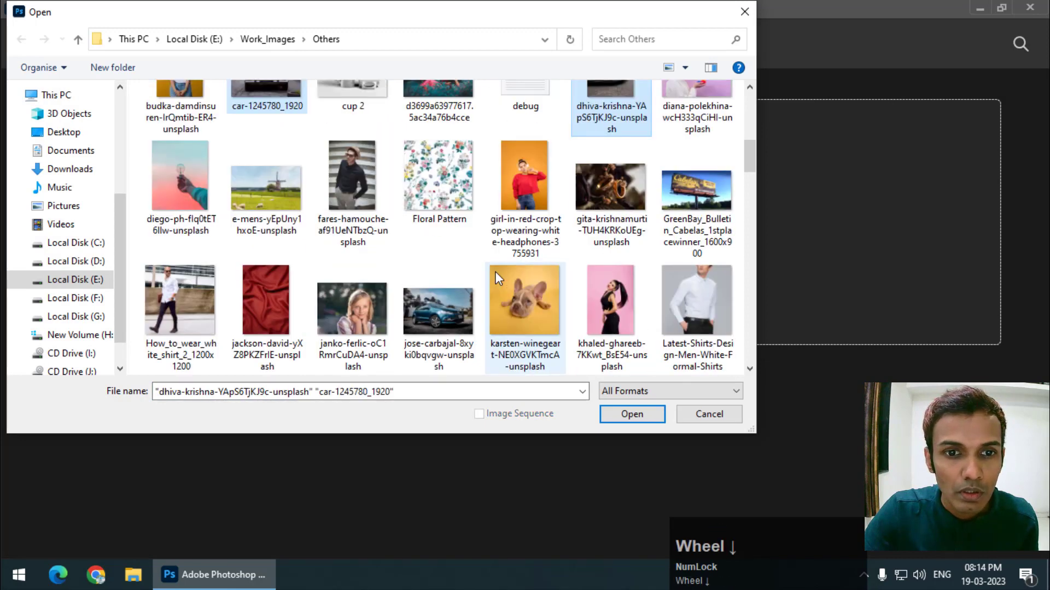
click(611, 302)
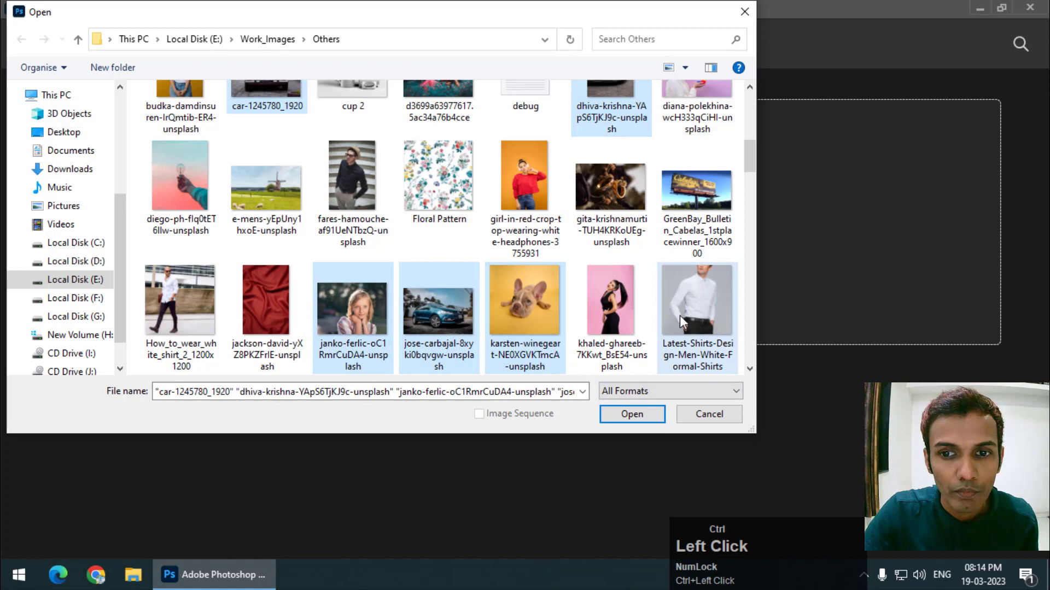
click(630, 413)
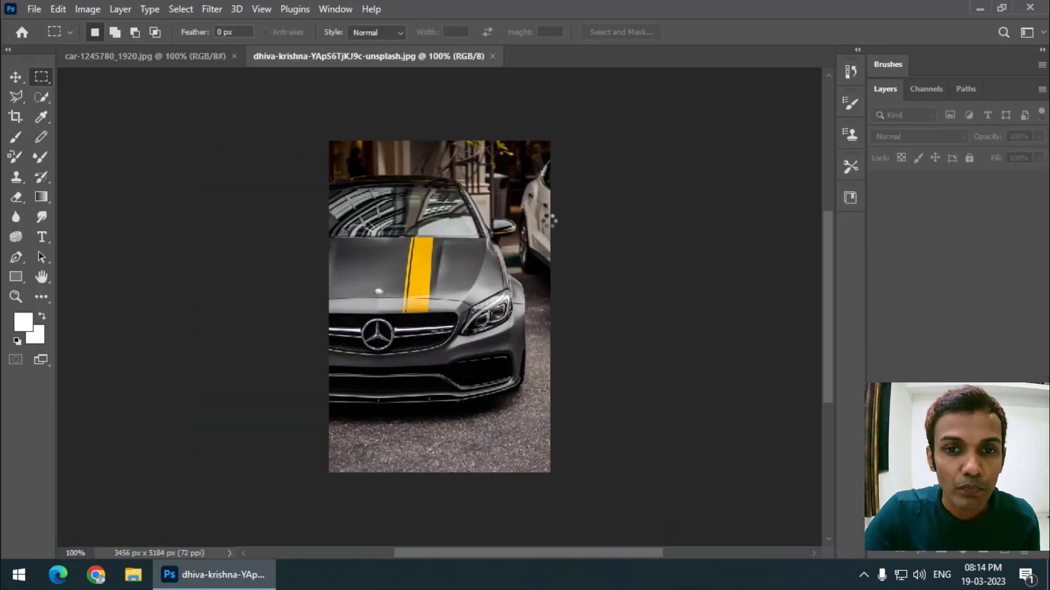
- Close the opened image documents, including the blue car and grey car, returning to Home
click(626, 56)
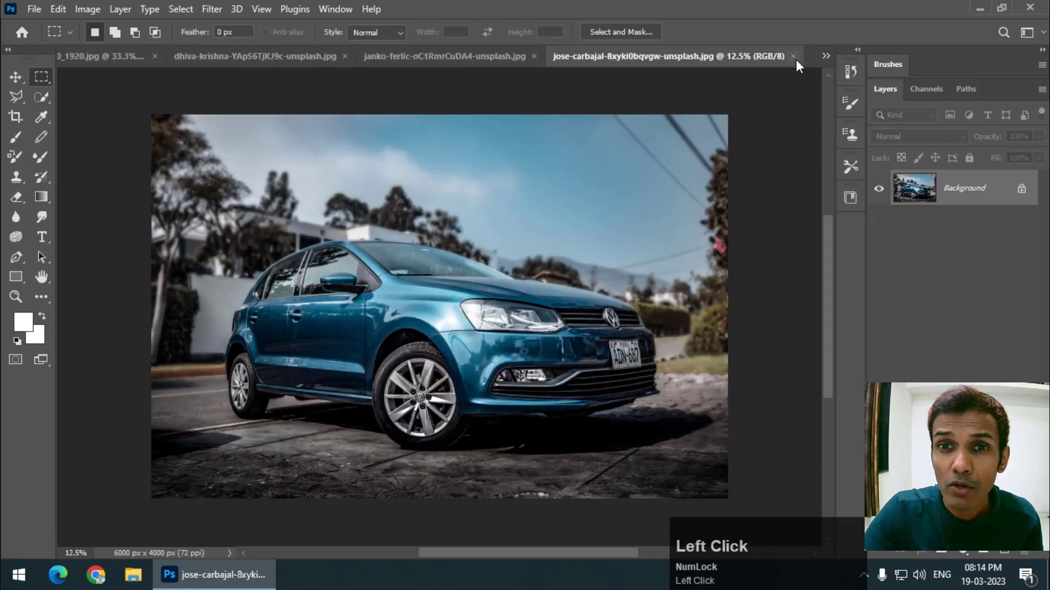
click(793, 55)
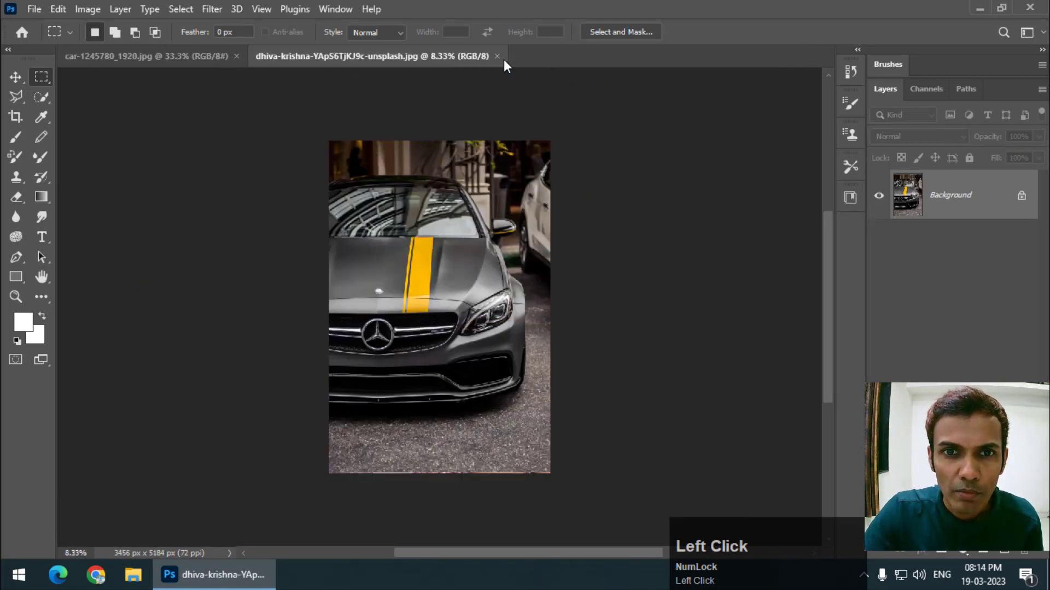
click(496, 55)
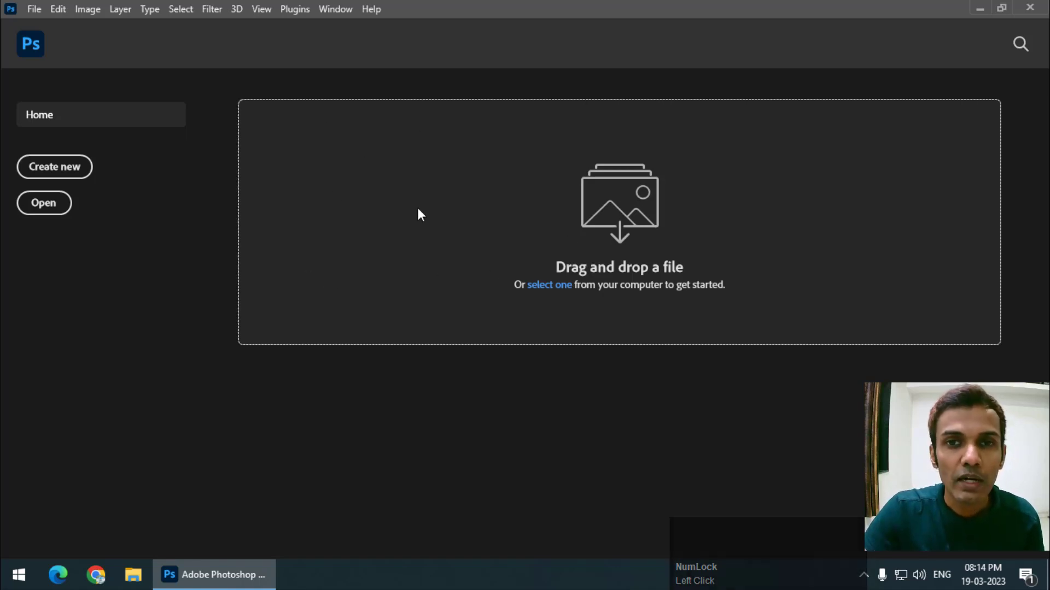
mouse_move(344, 182)
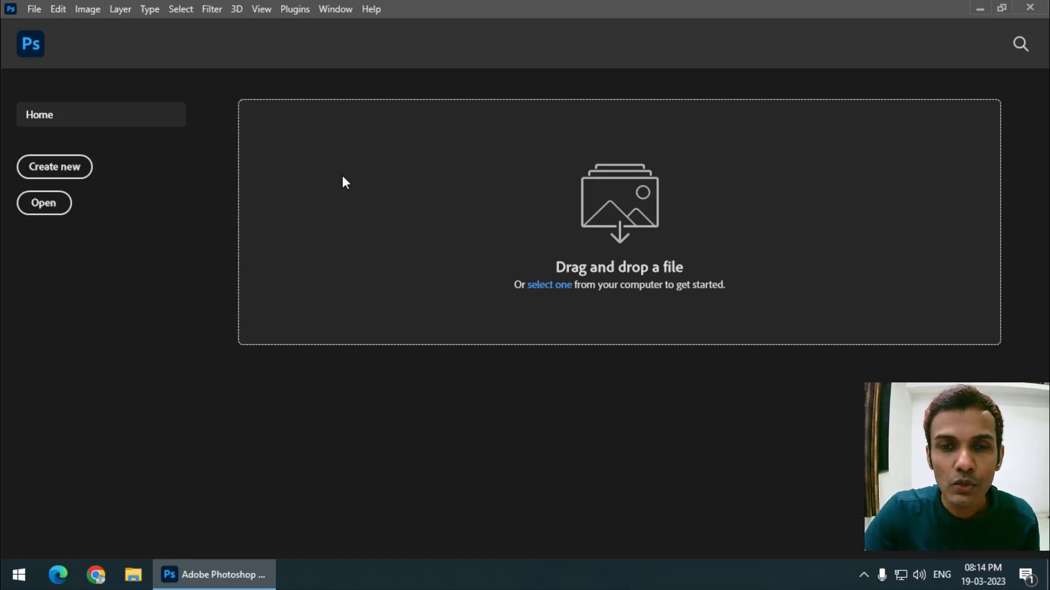
mouse_move(841, 271)
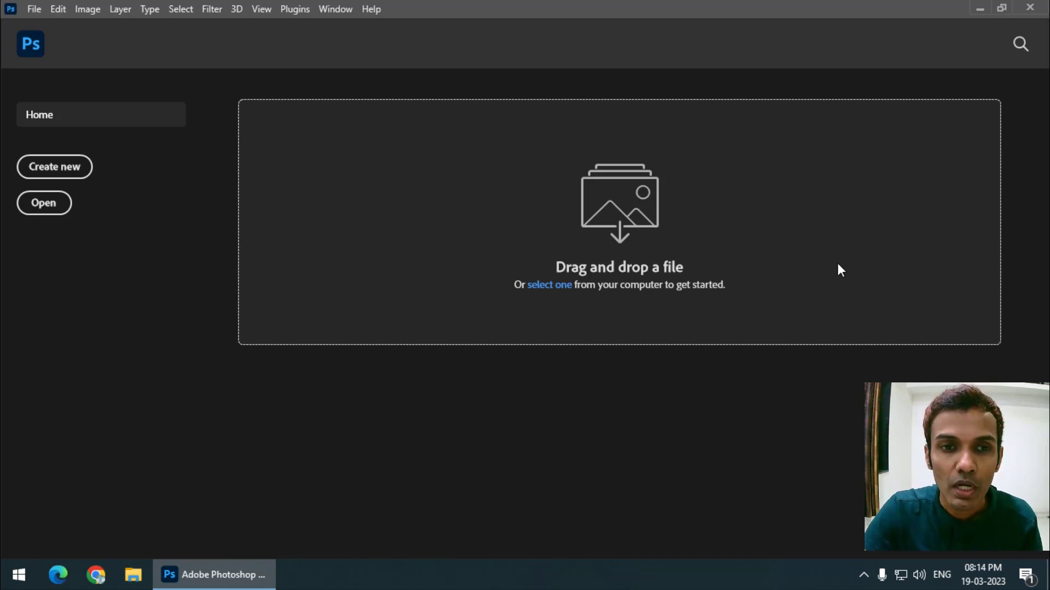
- Set Recent File List Contains to 5 in File Handling preferences so Home shows five recent images
click(58, 9)
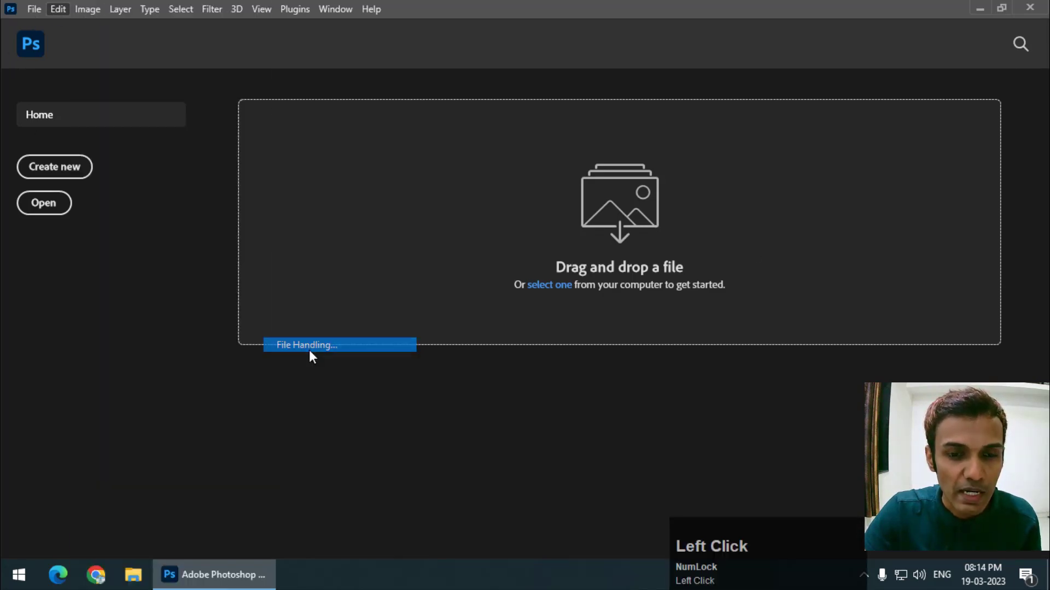
click(306, 344)
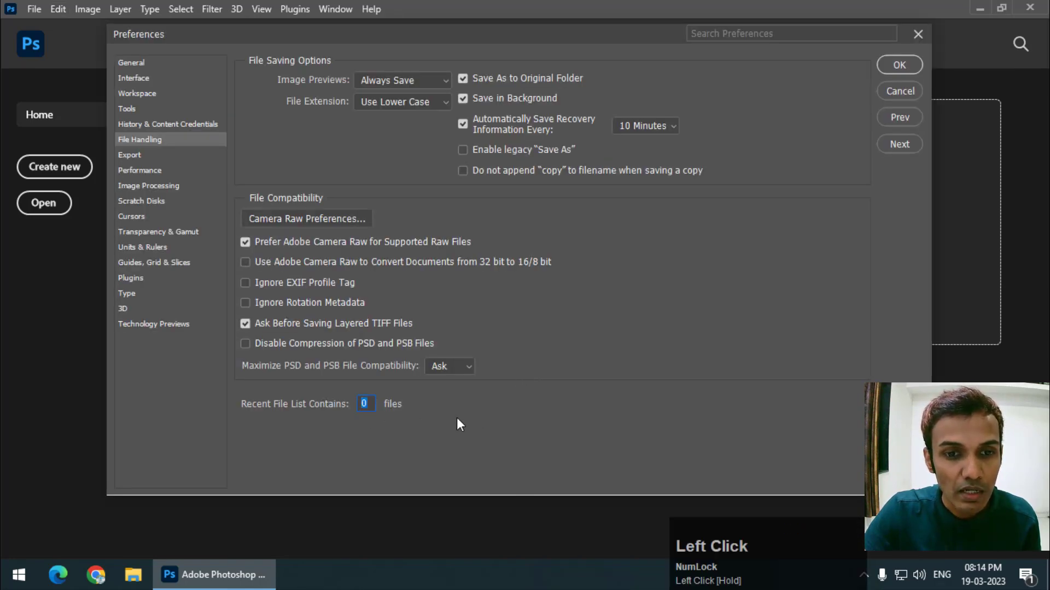
text(5)
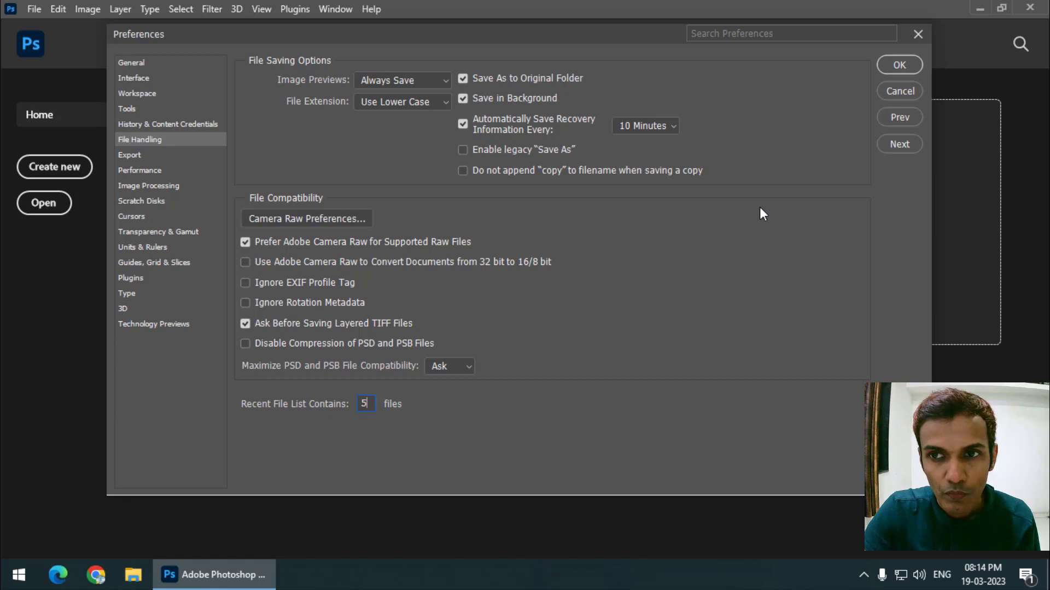
click(899, 65)
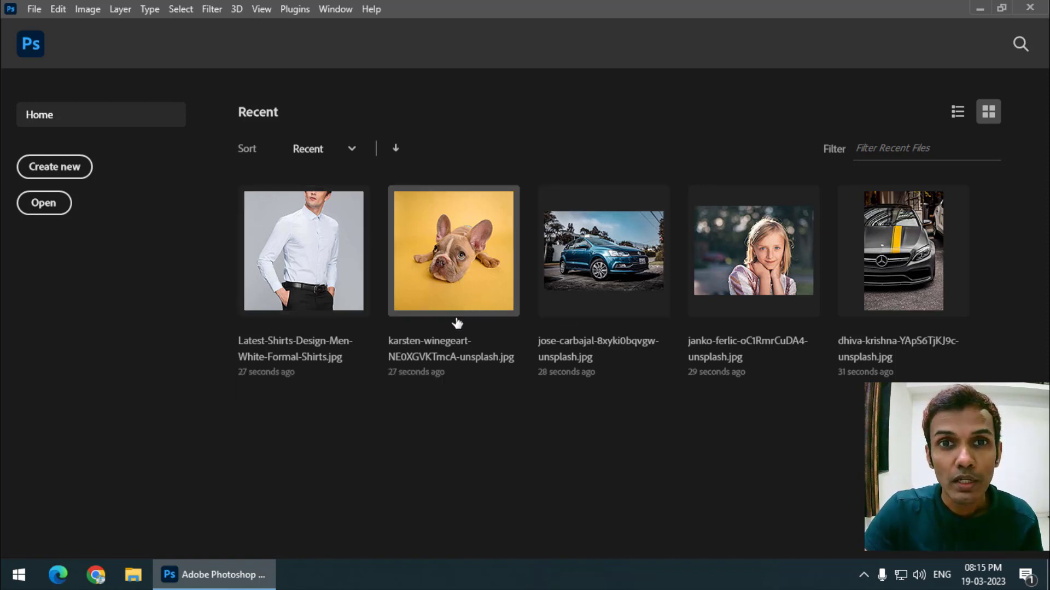
click(58, 9)
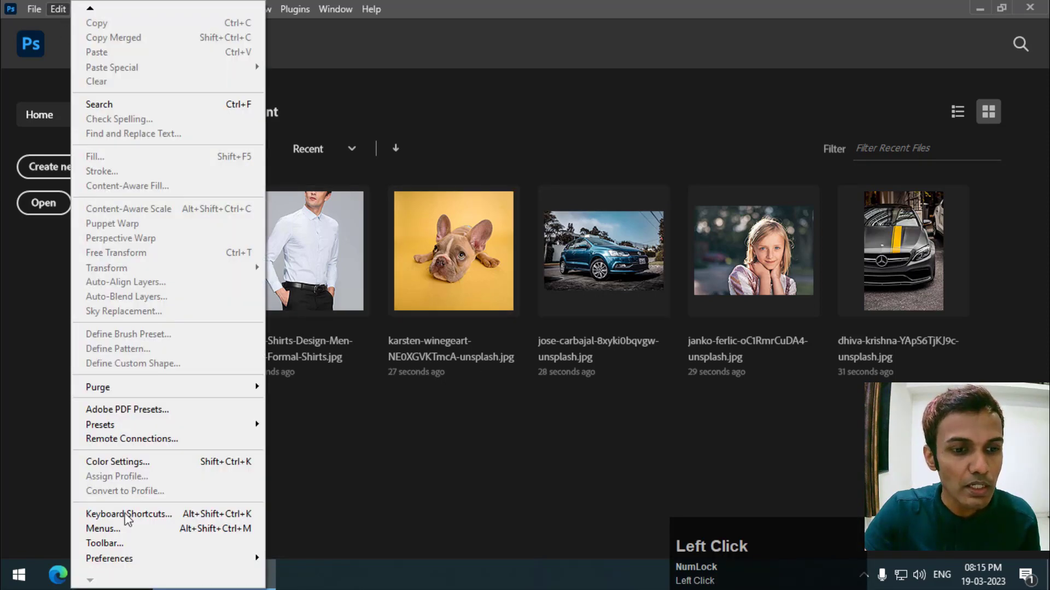
click(109, 559)
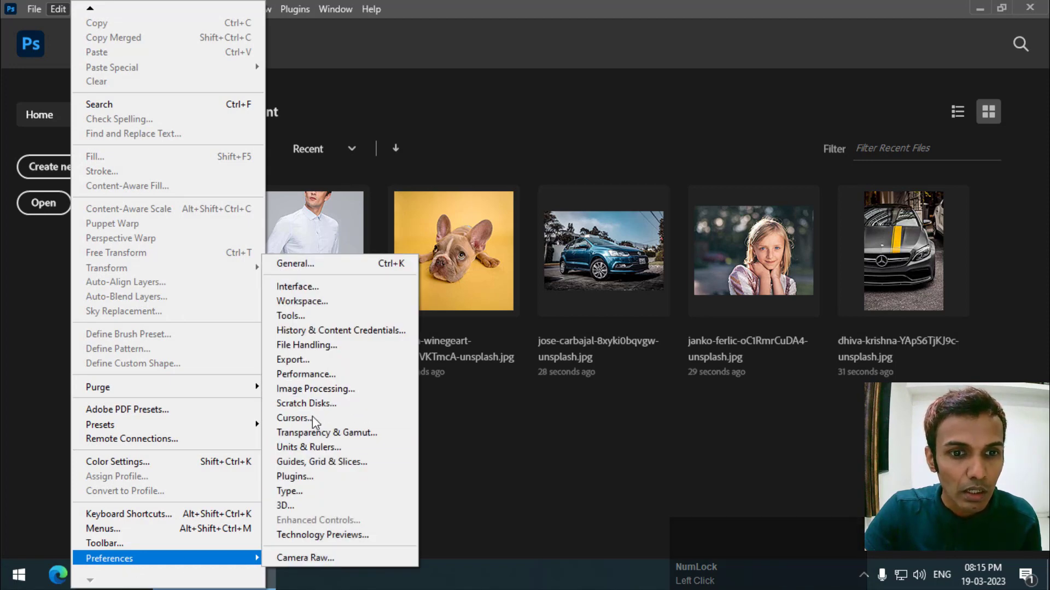
click(488, 450)
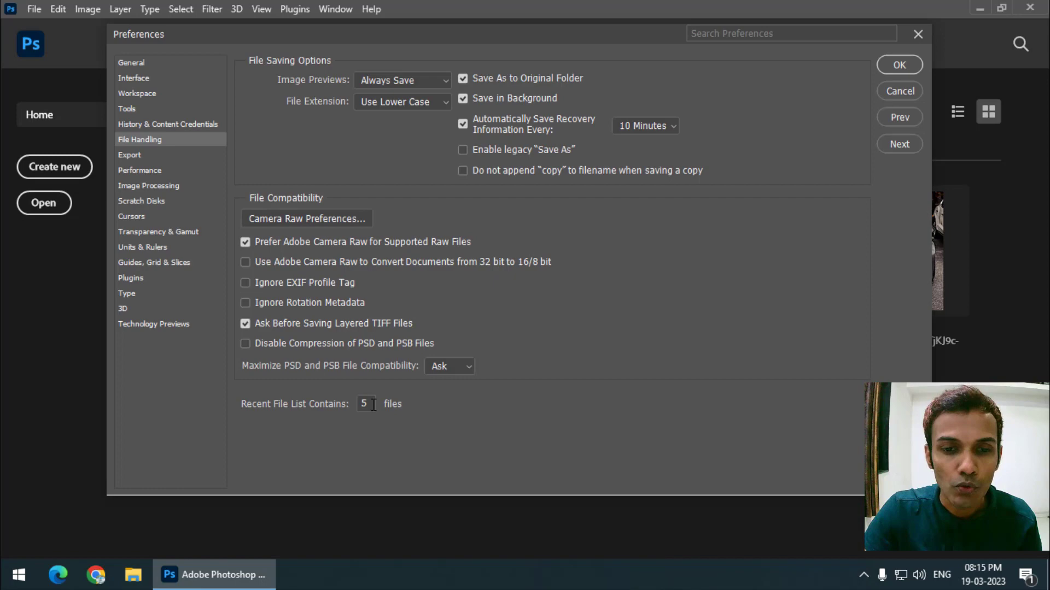
click(899, 65)
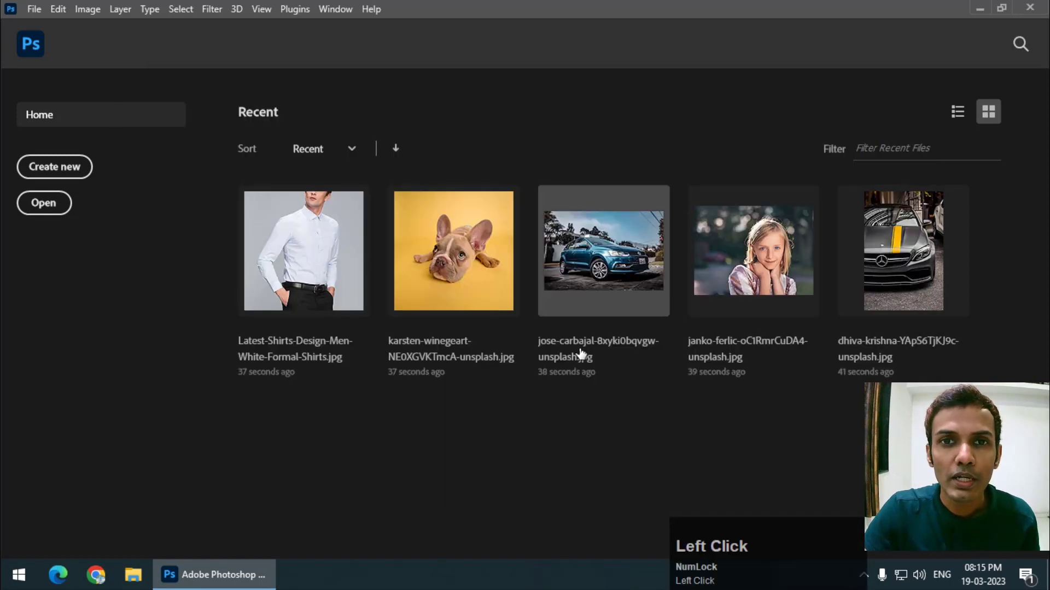
- Clear the recent file list again, leaving Home with only the empty drop area
click(33, 9)
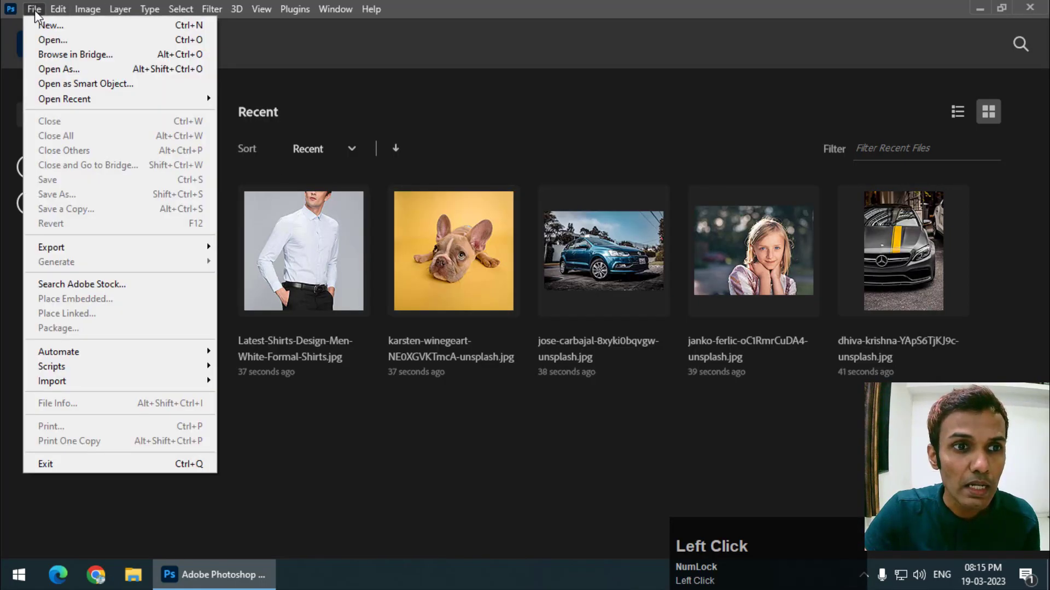
click(33, 9)
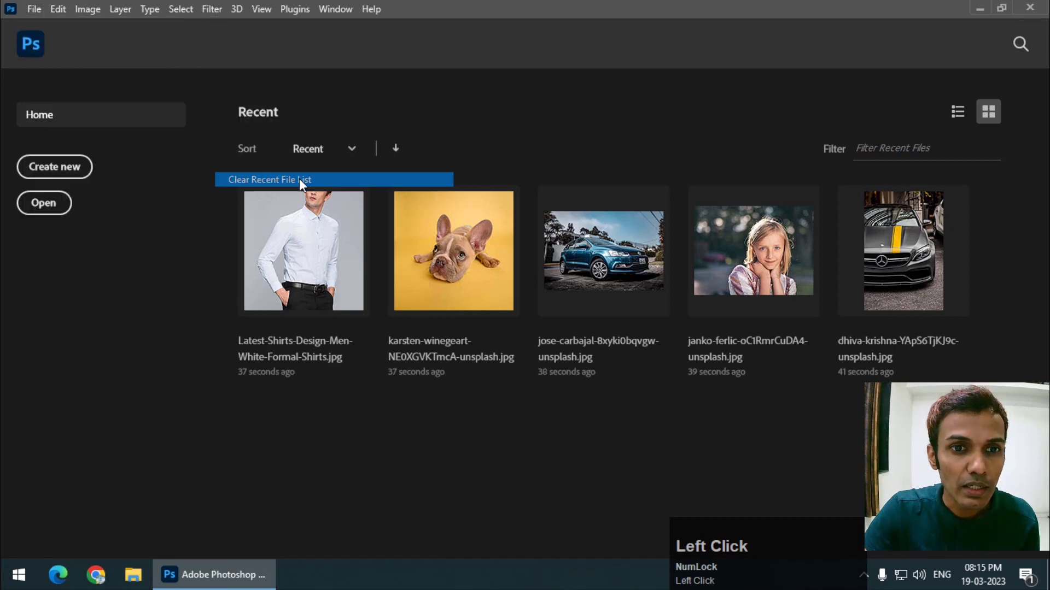
click(269, 179)
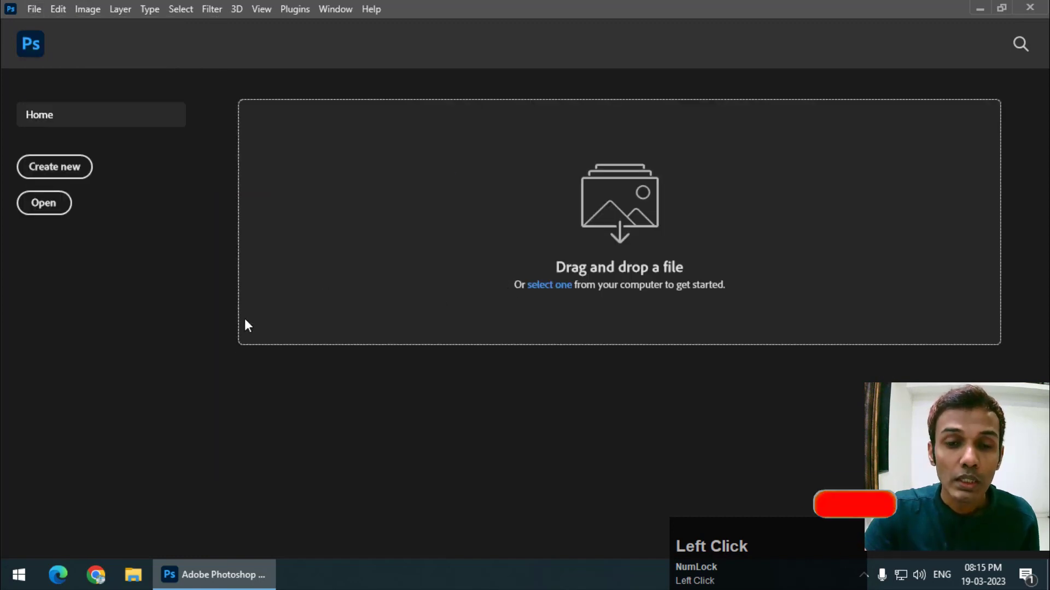